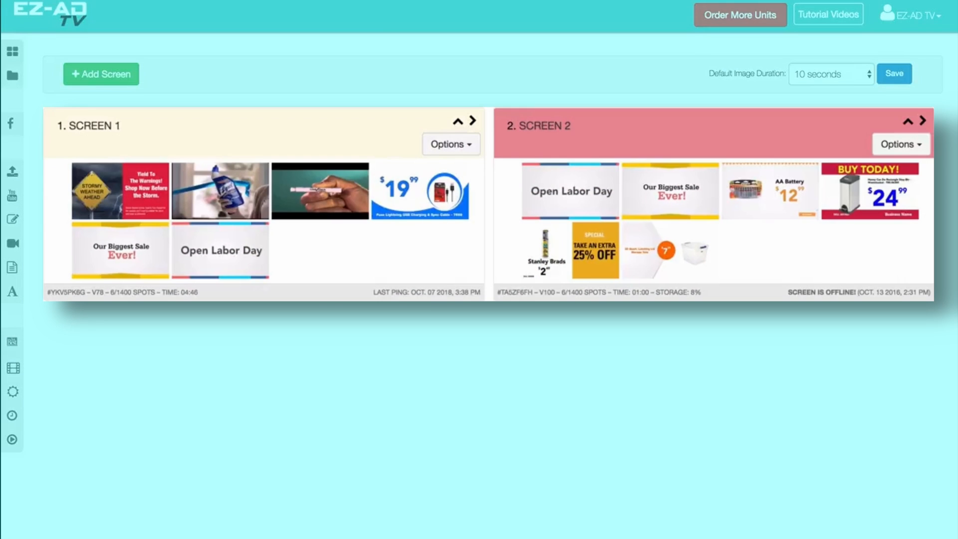
pyautogui.moveTo(389, 145)
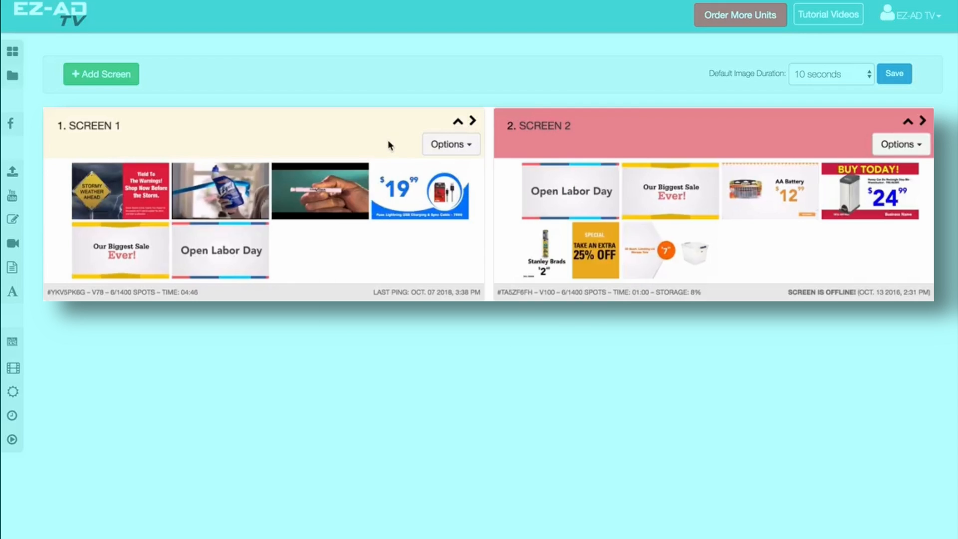
pyautogui.moveTo(631, 146)
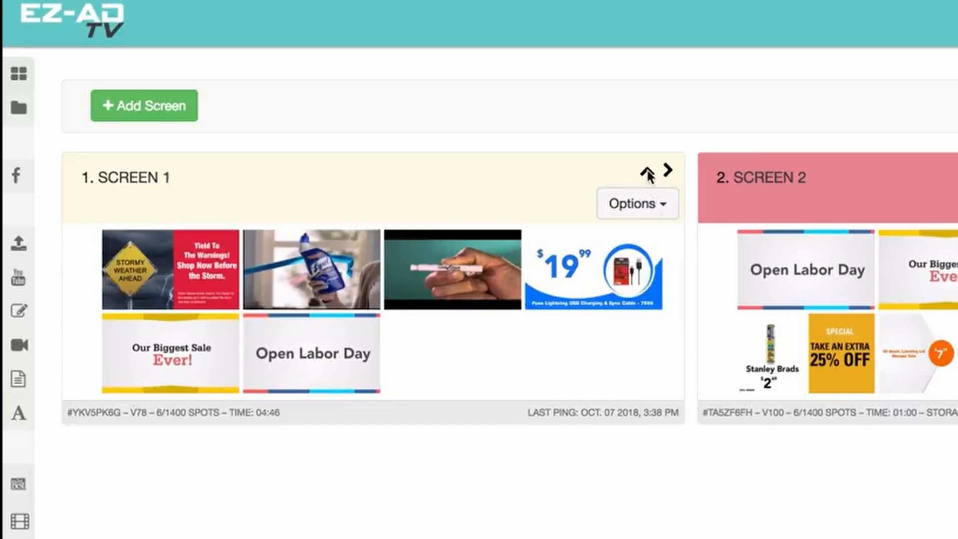
# - Collapse and re-expand Screen 1's playlist, then bring up its slide actions menu
pyautogui.click(647, 172)
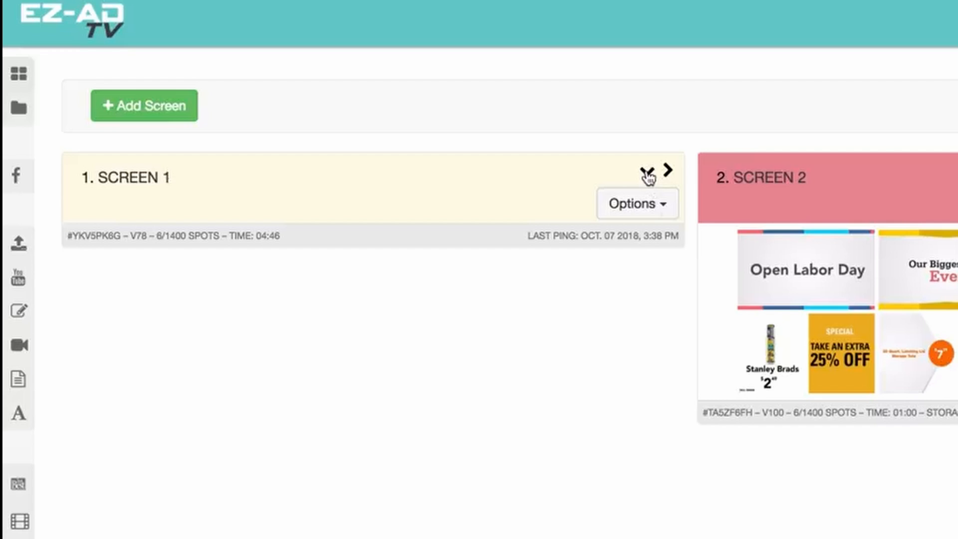
pyautogui.click(646, 173)
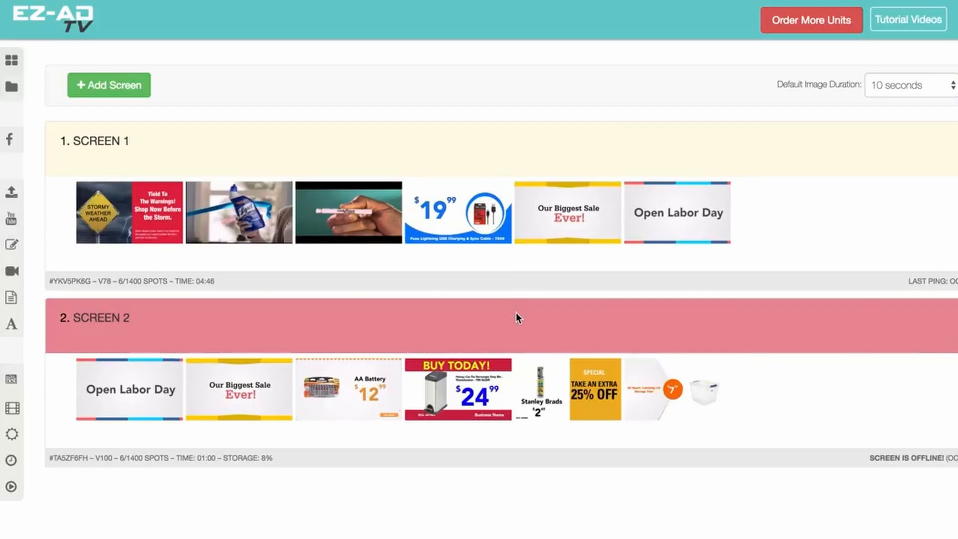
pyautogui.click(883, 208)
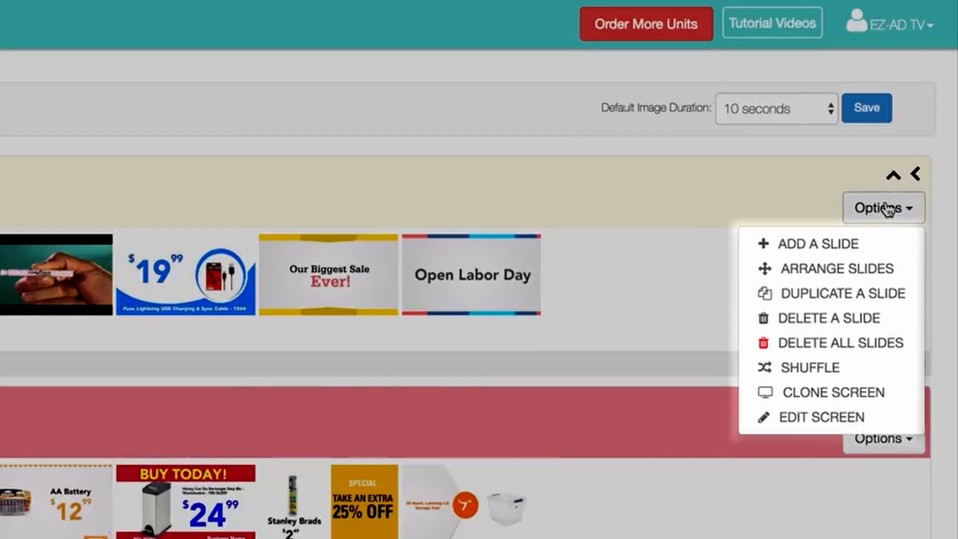
pyautogui.click(815, 243)
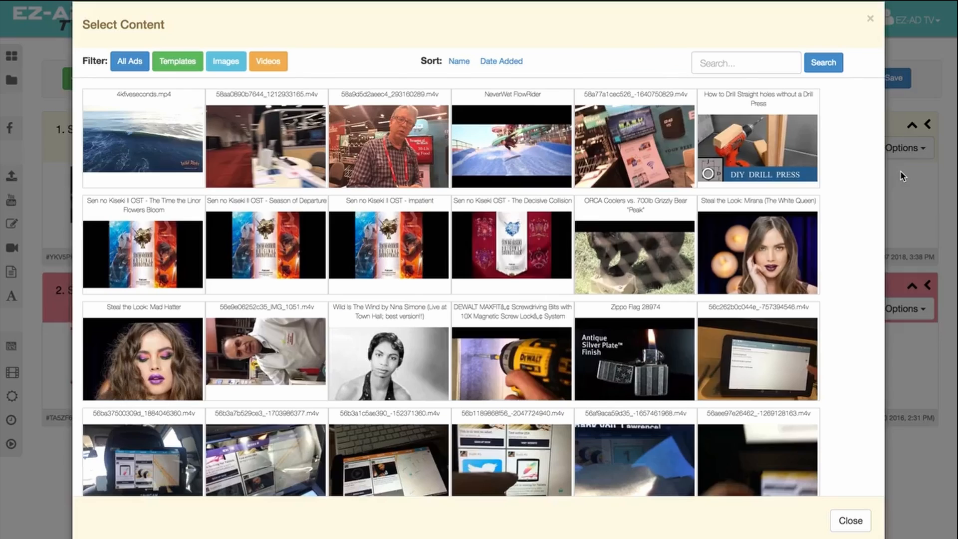
pyautogui.click(129, 61)
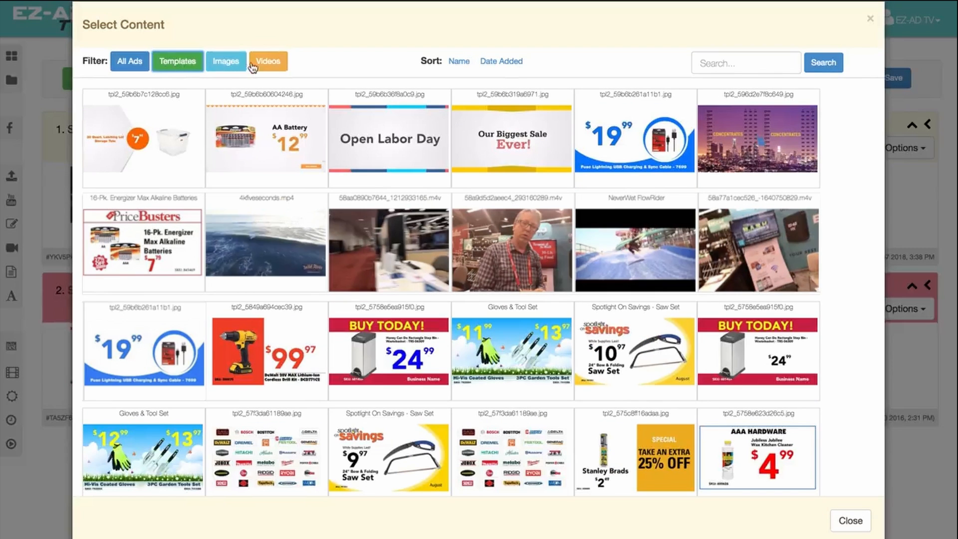
pyautogui.click(268, 61)
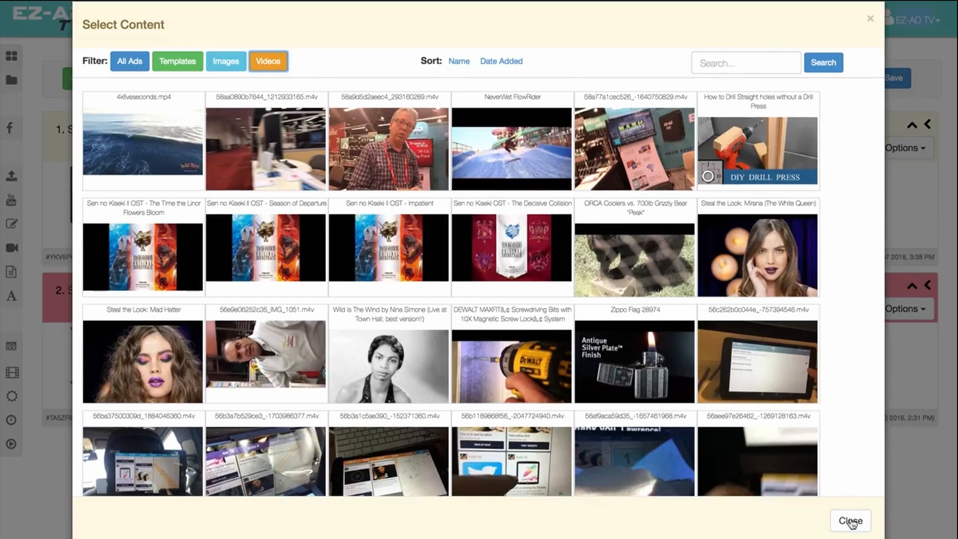
pyautogui.click(851, 521)
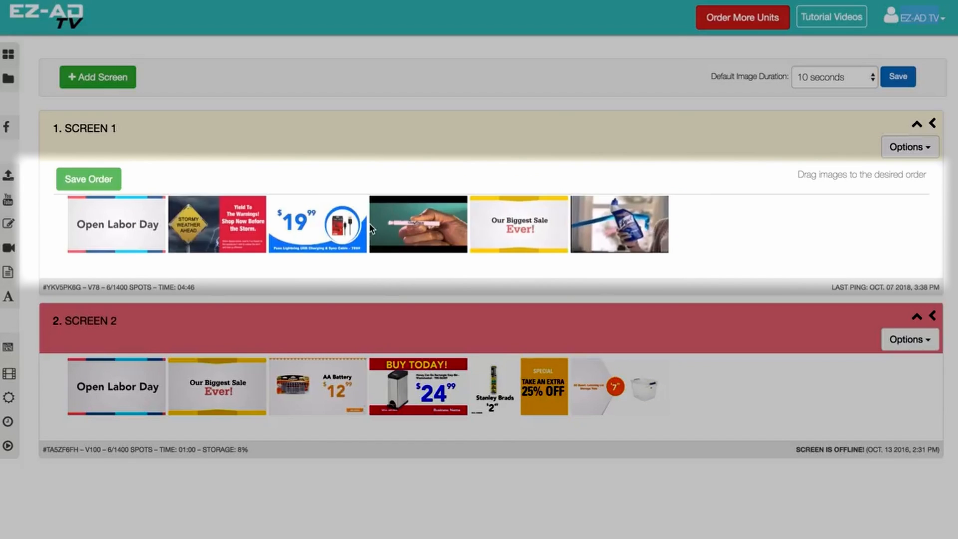
# - Drag Screen 1's thumbnails into a new order with the cleaner ad first
pyautogui.moveTo(317, 224); pyautogui.dragTo(116, 224)
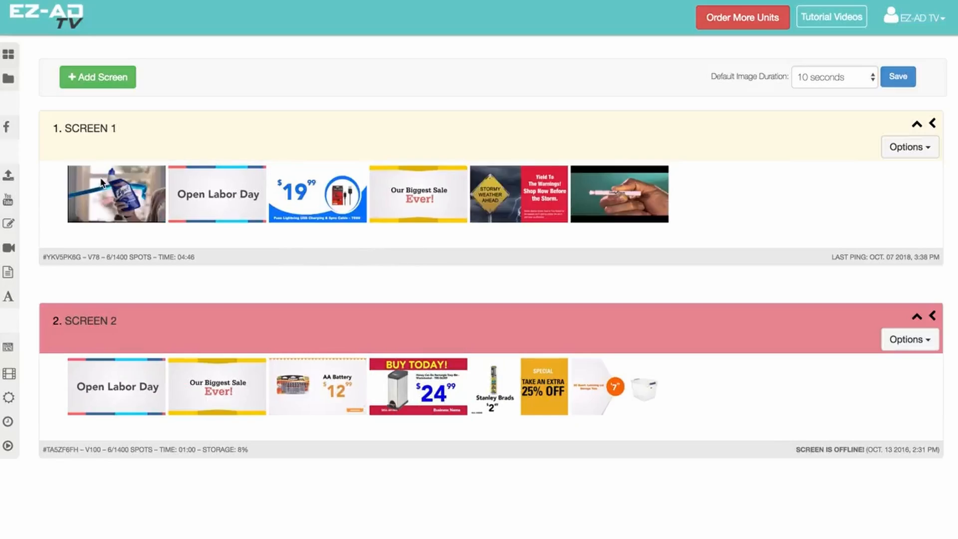
# - Delete Screen 1's extra slides, keeping only the cleaner, storm warning and pen ads
pyautogui.click(910, 147)
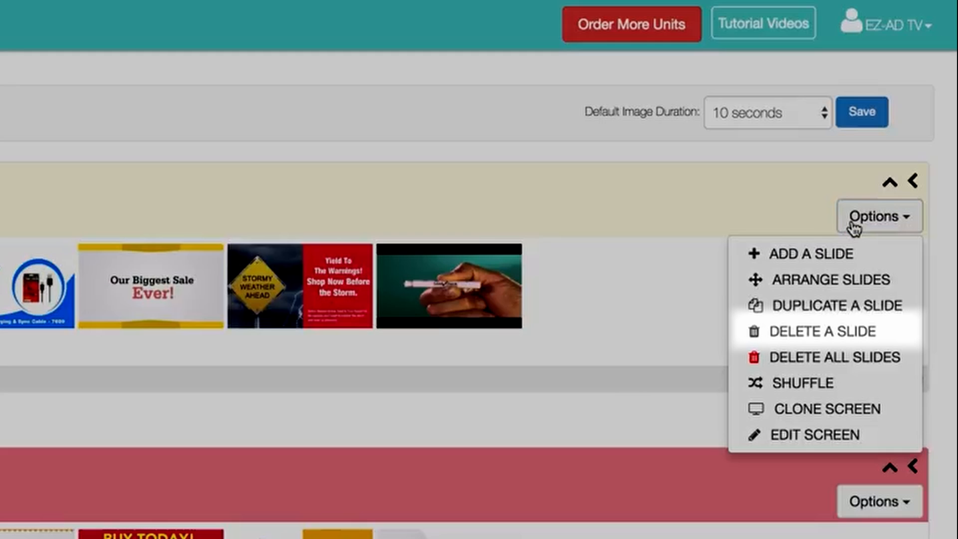
pyautogui.click(820, 331)
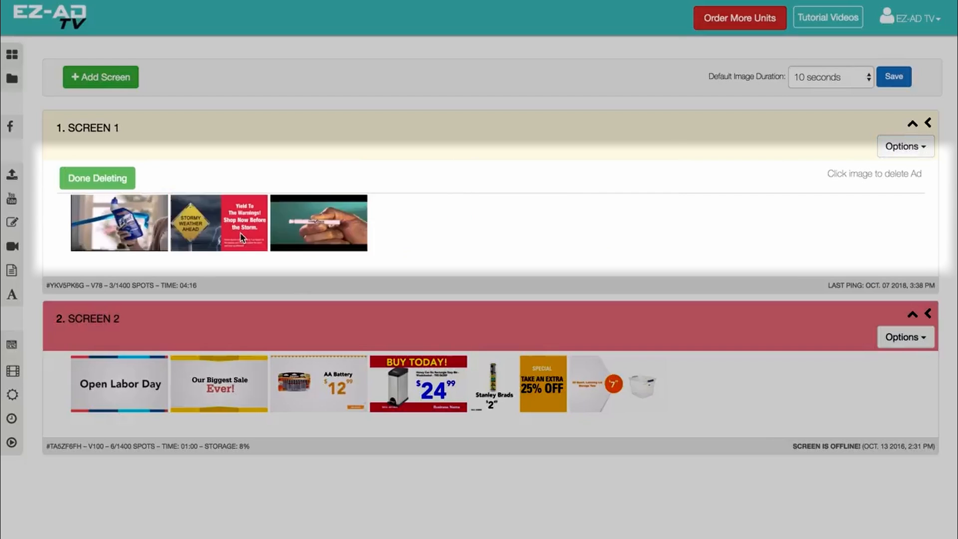
pyautogui.click(96, 178)
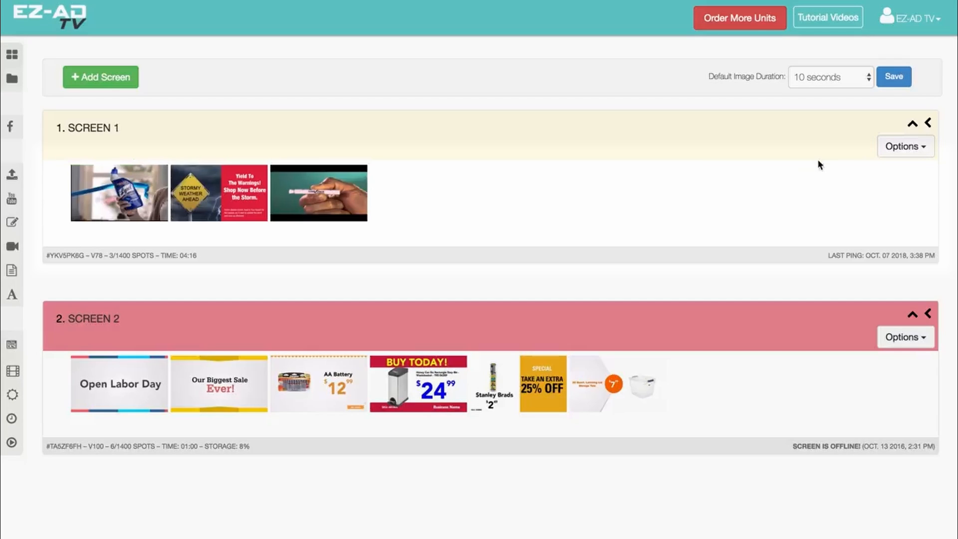
pyautogui.click(906, 146)
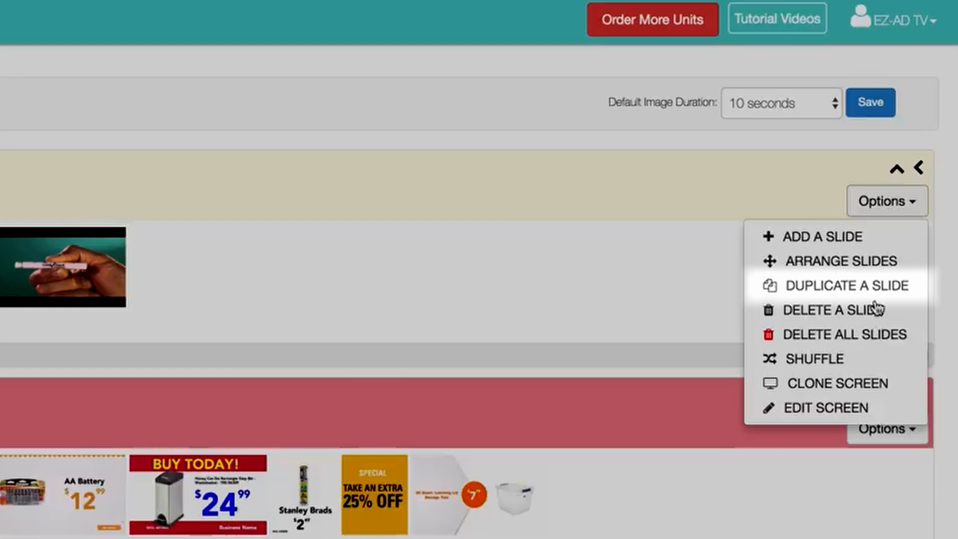
# - Duplicate the pen ad and the storm warning ad on Screen 1
pyautogui.click(843, 285)
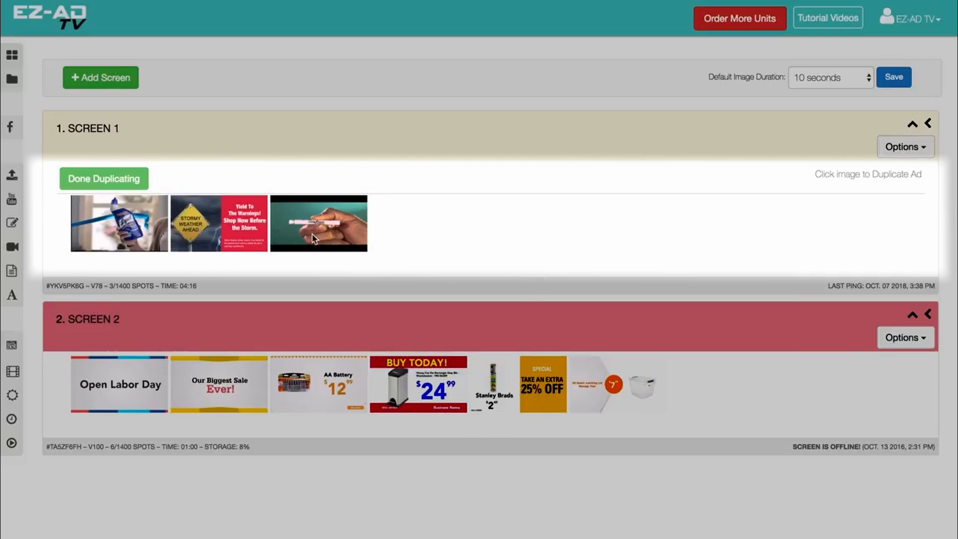
pyautogui.click(318, 225)
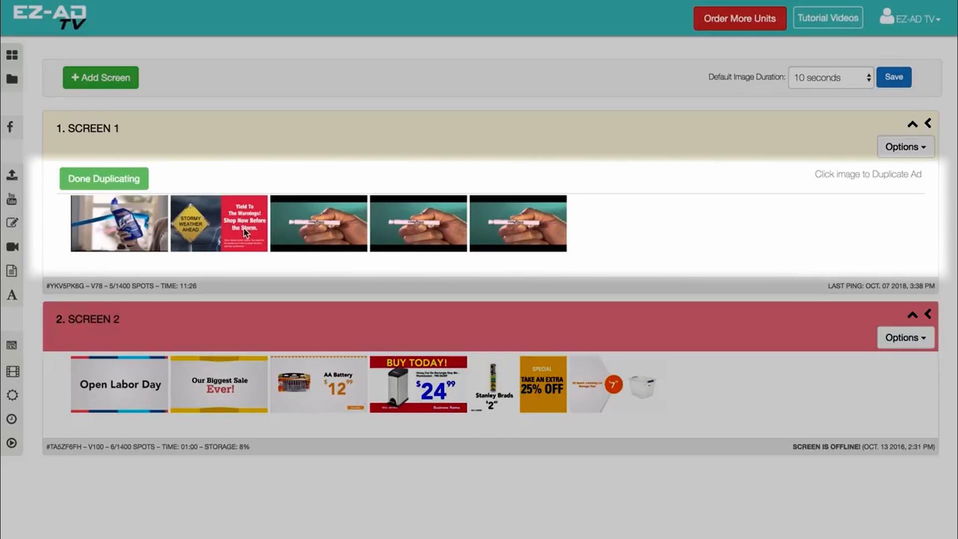
pyautogui.click(243, 223)
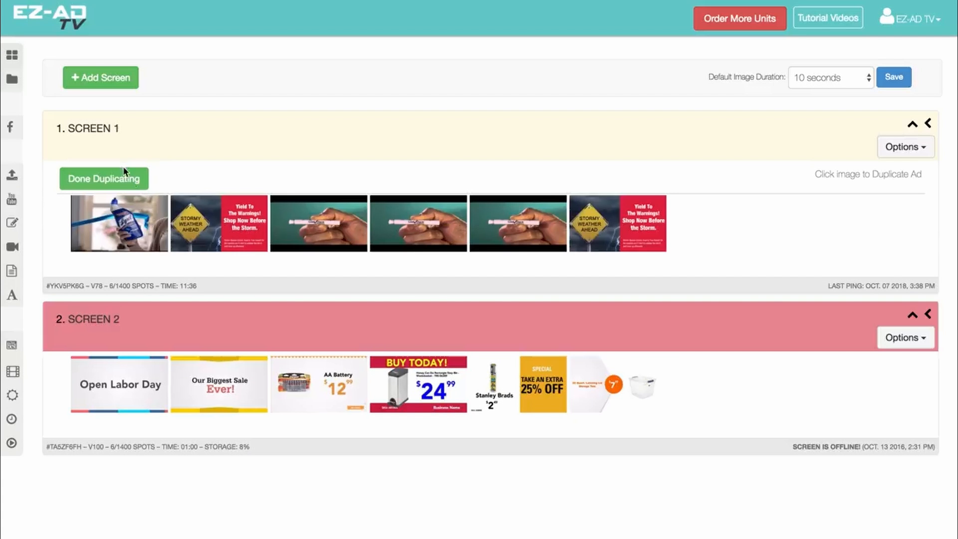
pyautogui.click(898, 147)
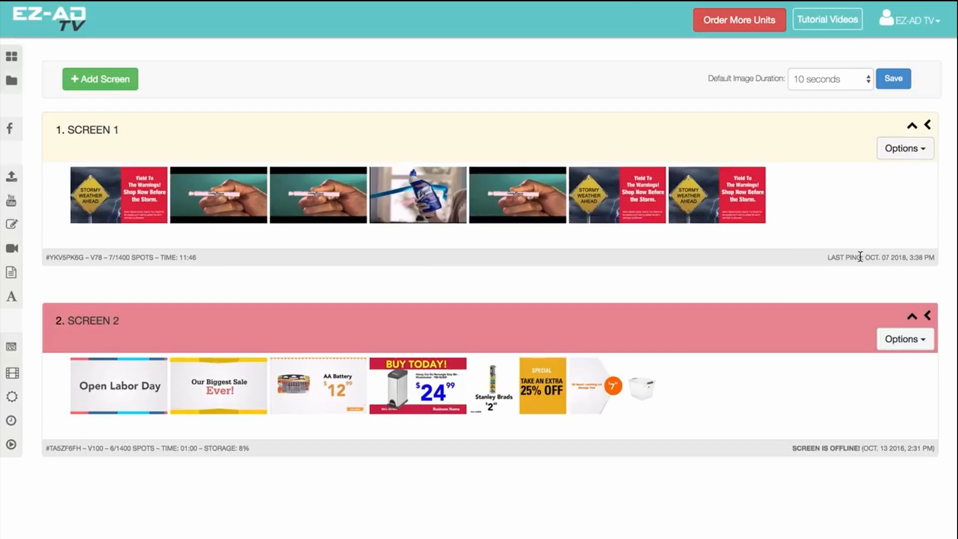
# - Clone Screen 1, choosing Screen 2 as the target in the Copy Screen dialog
pyautogui.click(905, 148)
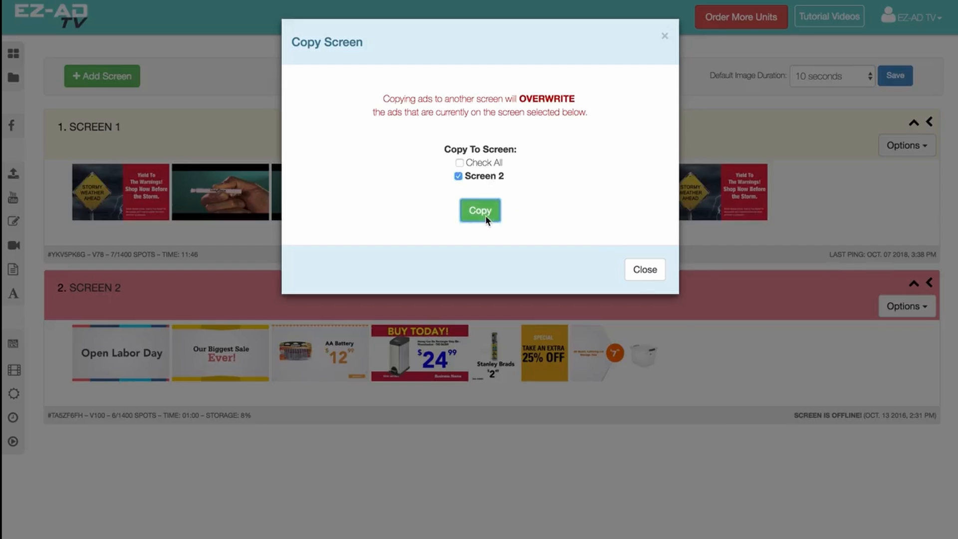
# - Confirm the copy so Screen 2 receives Screen 1's seven slides
pyautogui.click(480, 210)
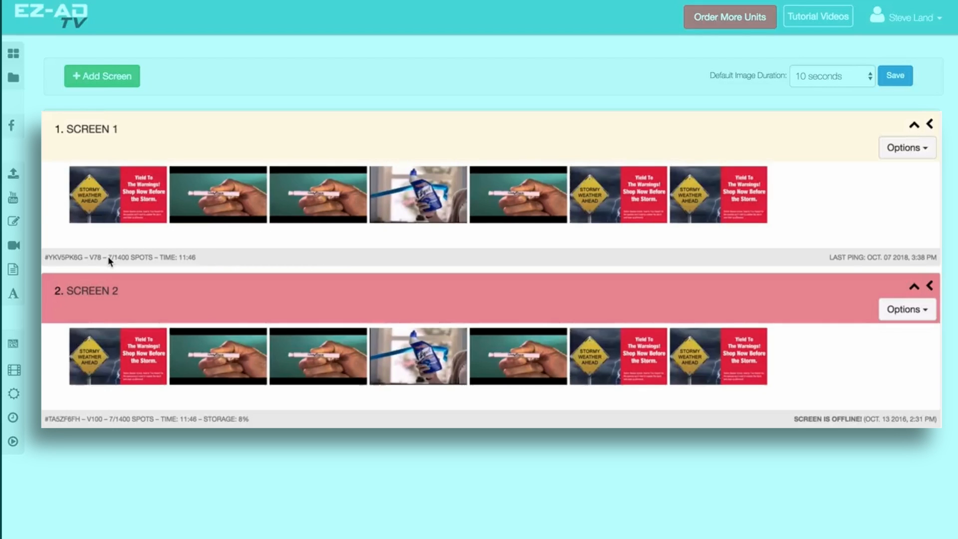
# - Add three 'Our Biggest Sale Ever!' slides to Screen 1, then open the image duration dropdown
pyautogui.doubleClick(116, 258)
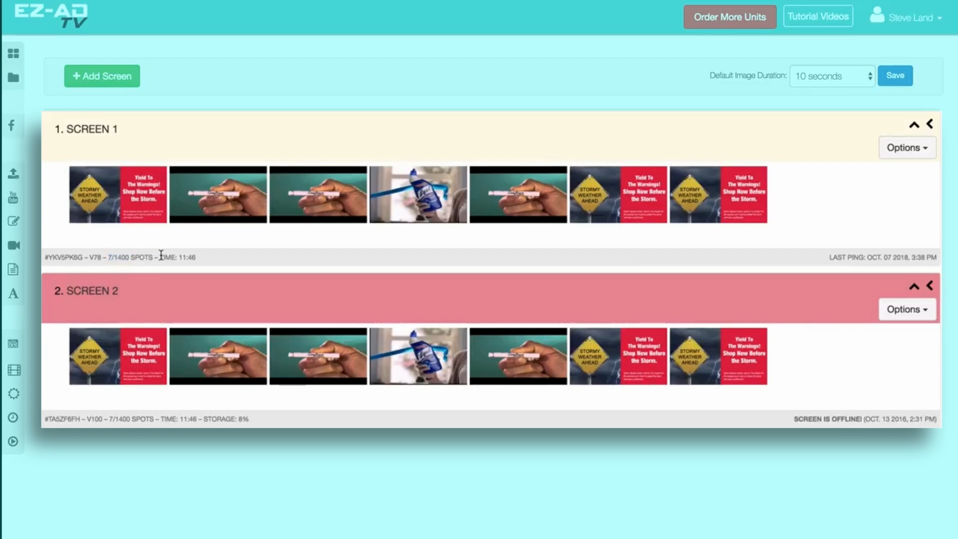
pyautogui.moveTo(165, 258); pyautogui.dragTo(194, 257)
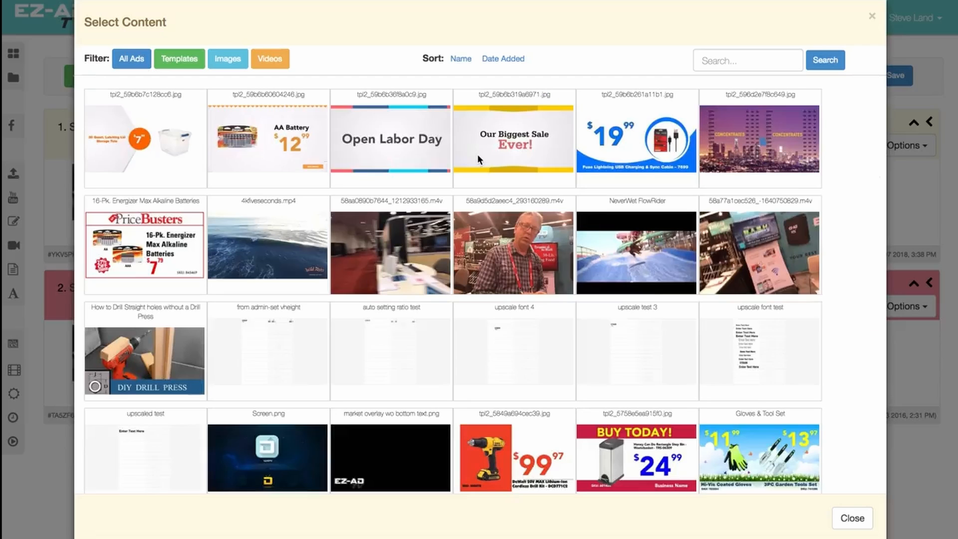
pyautogui.click(852, 518)
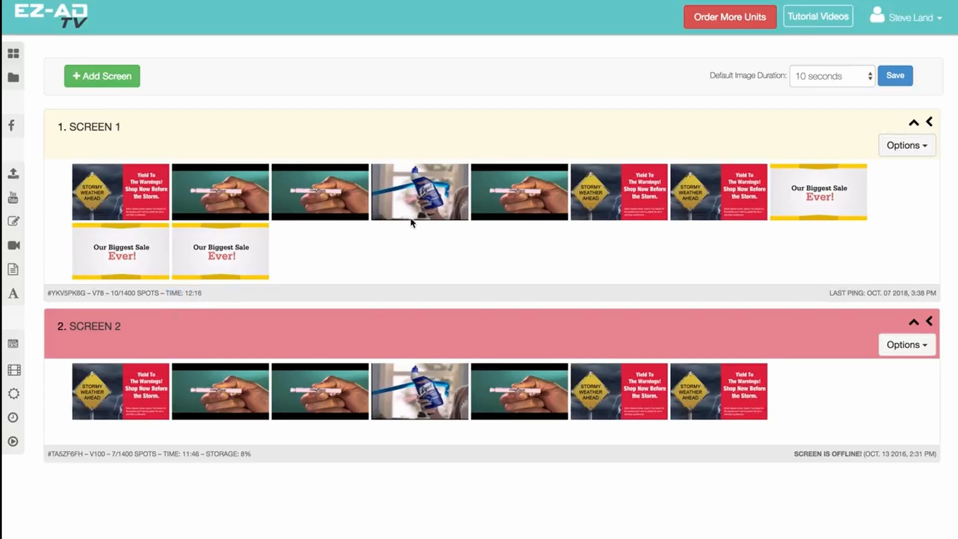
pyautogui.click(832, 76)
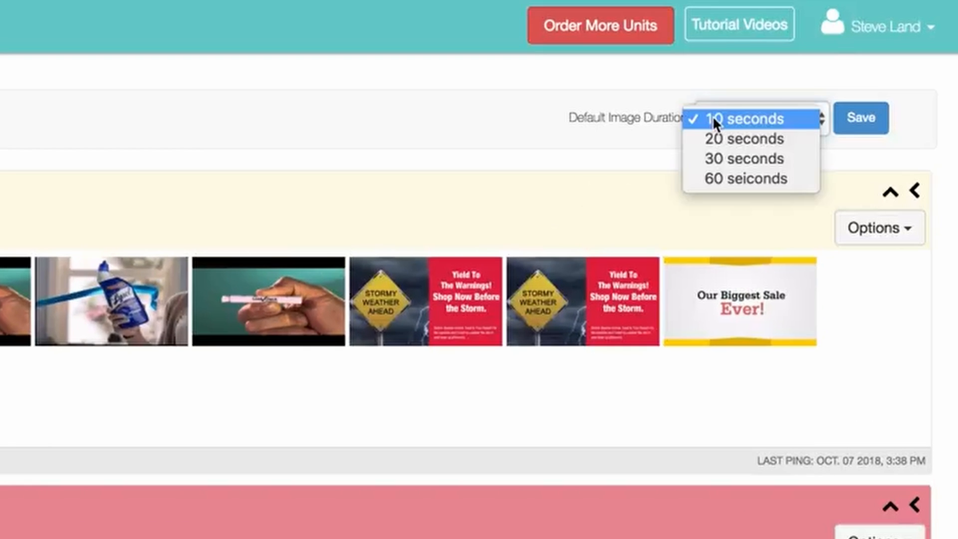